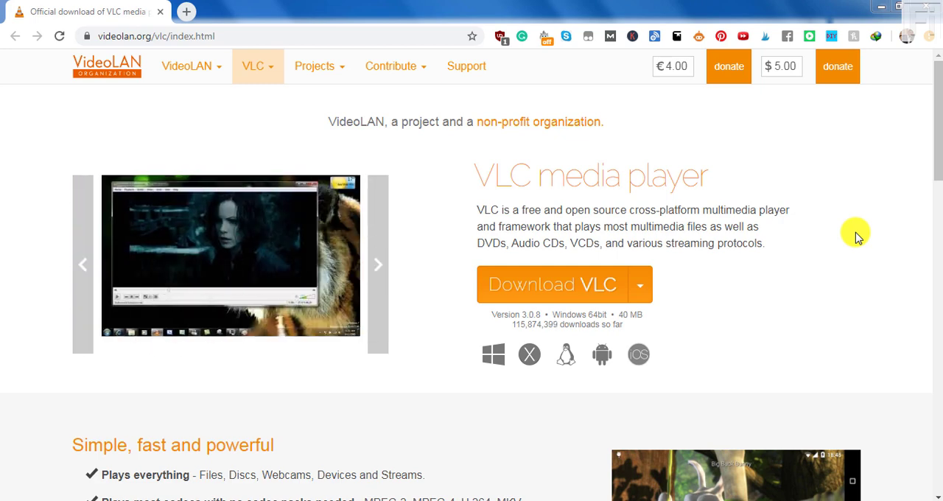
# Inspect the MP4 video, .srt and .ass subtitle files in the 'add subtitles to video using VLC' folder
pyautogui.click(378, 264)
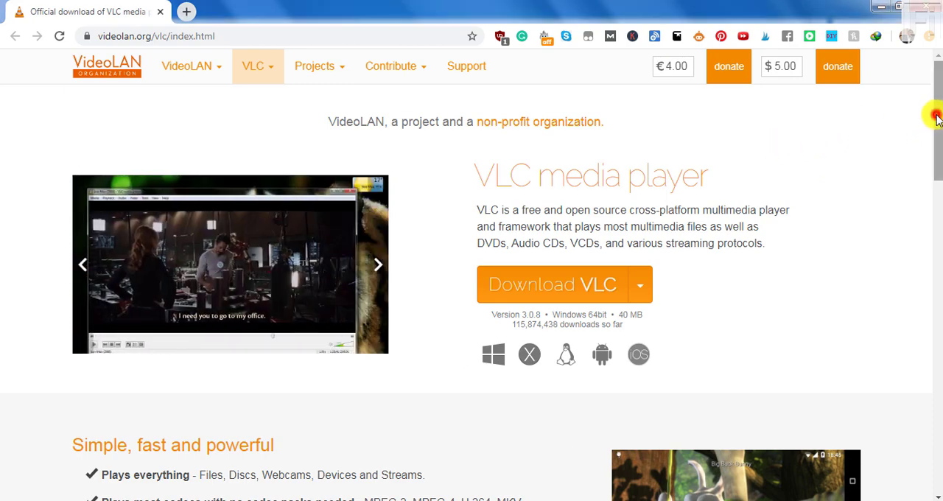
pyautogui.scroll(-3)
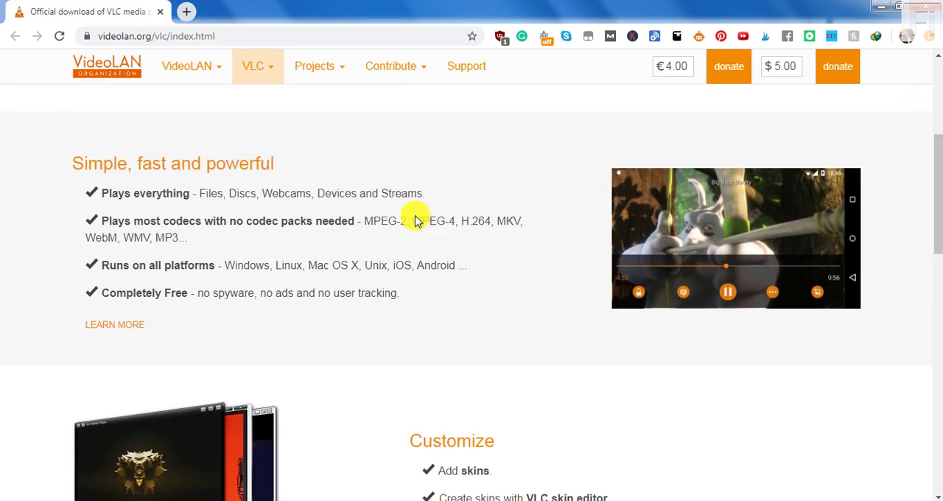
pyautogui.moveTo(418, 285)
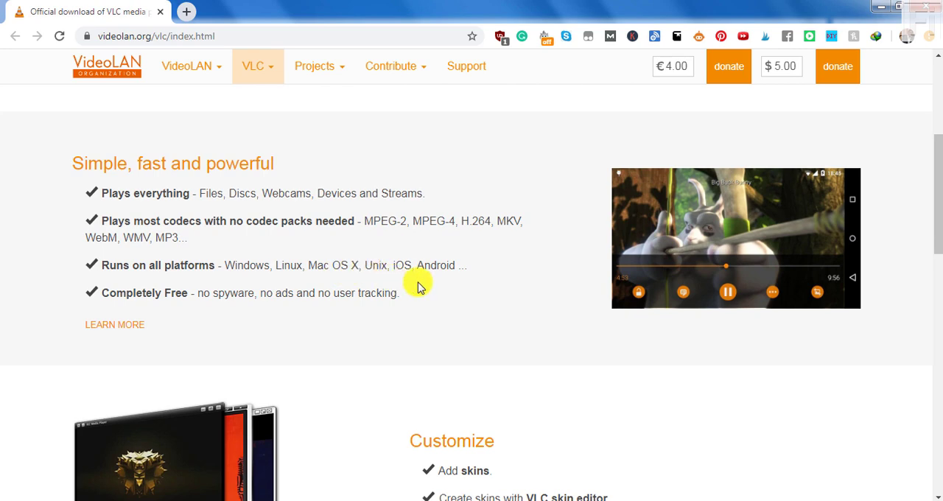
pyautogui.moveTo(450, 282)
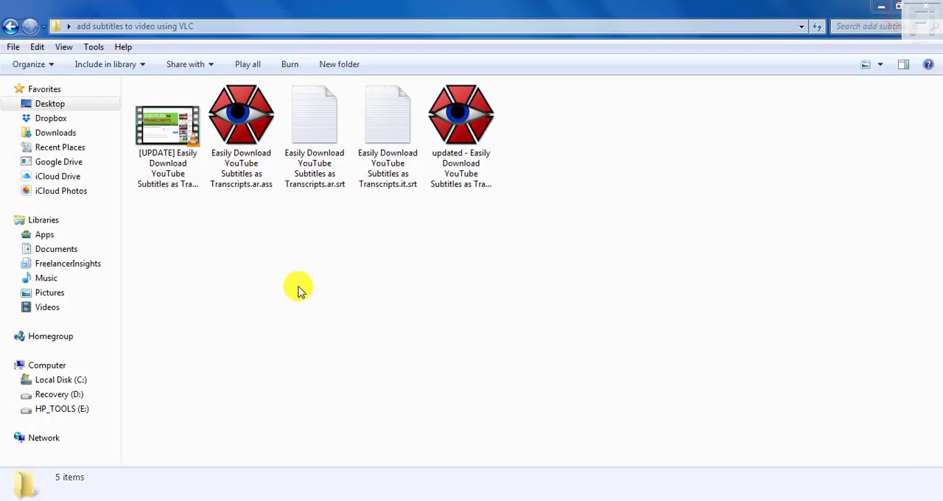
pyautogui.click(167, 133)
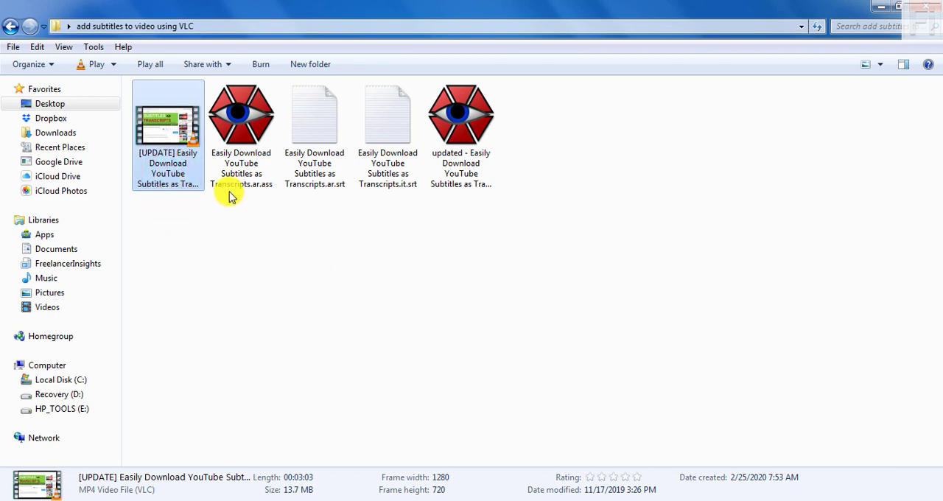
pyautogui.click(241, 118)
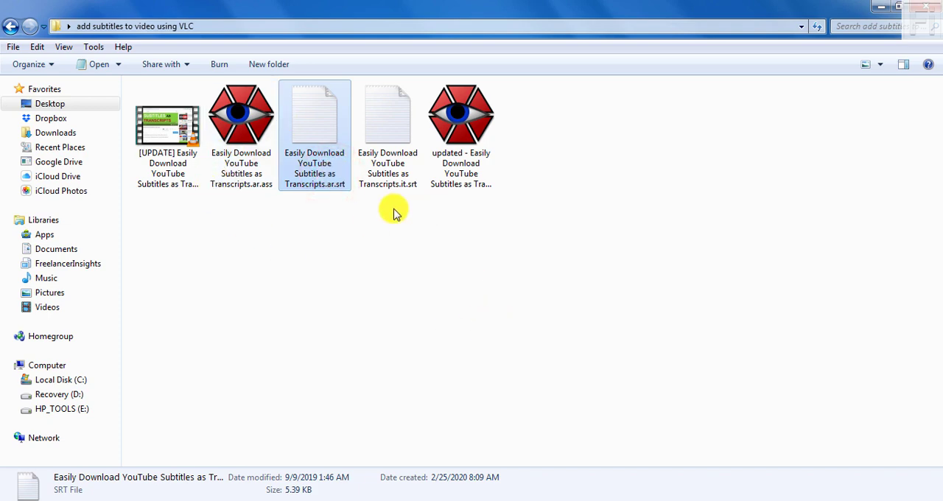
pyautogui.click(241, 118)
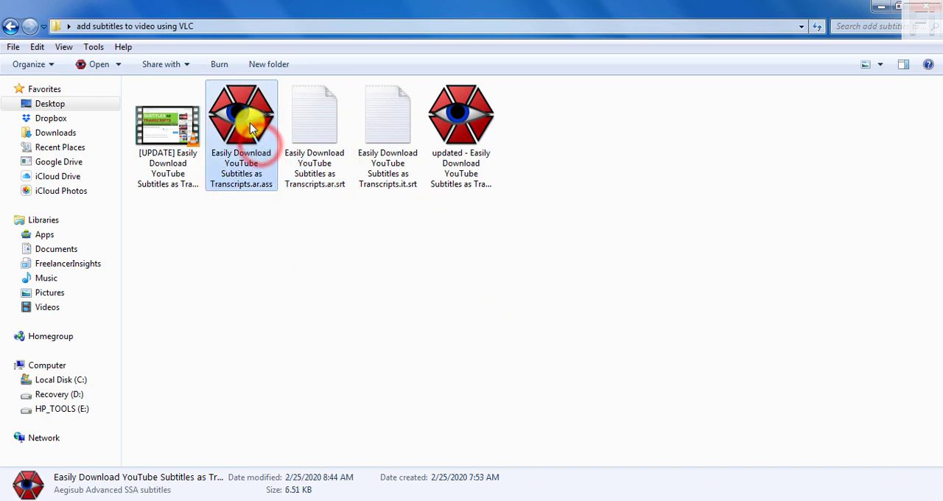
pyautogui.click(461, 118)
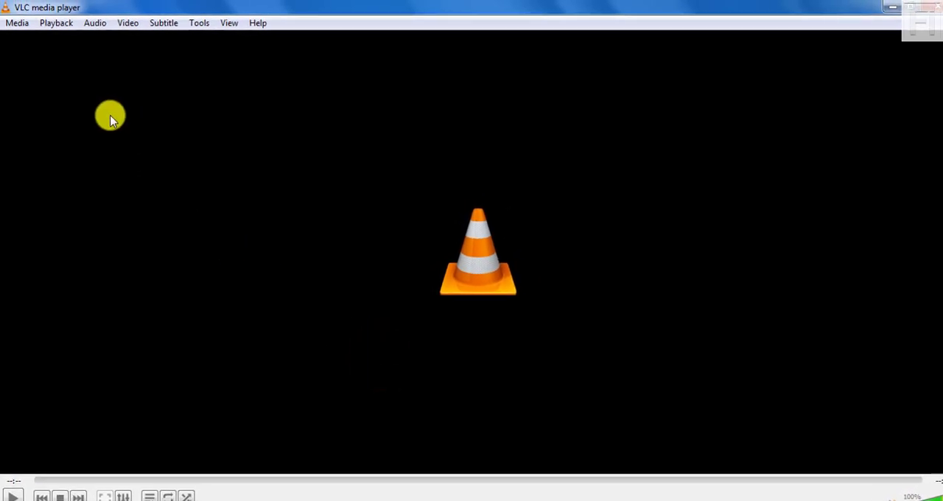
# Add the [UPDATE] MP4 video as the source file in Media > Convert / Save
pyautogui.click(16, 23)
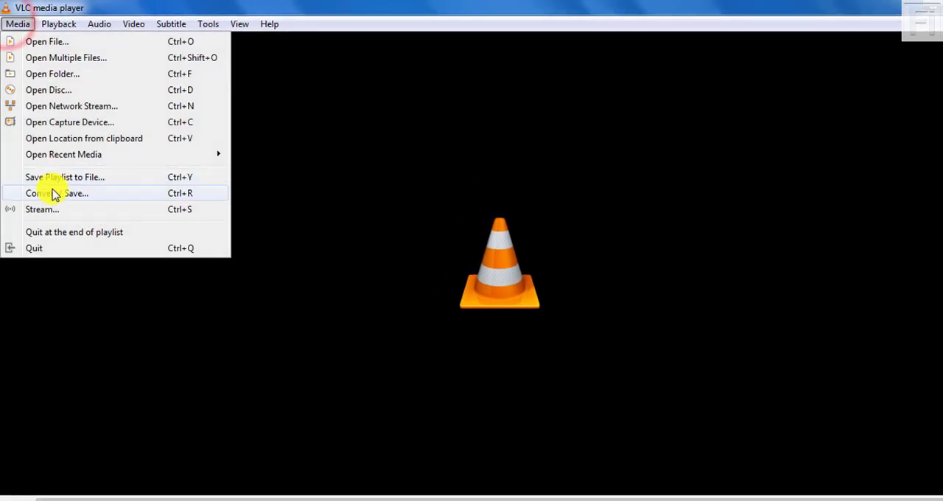
pyautogui.click(56, 193)
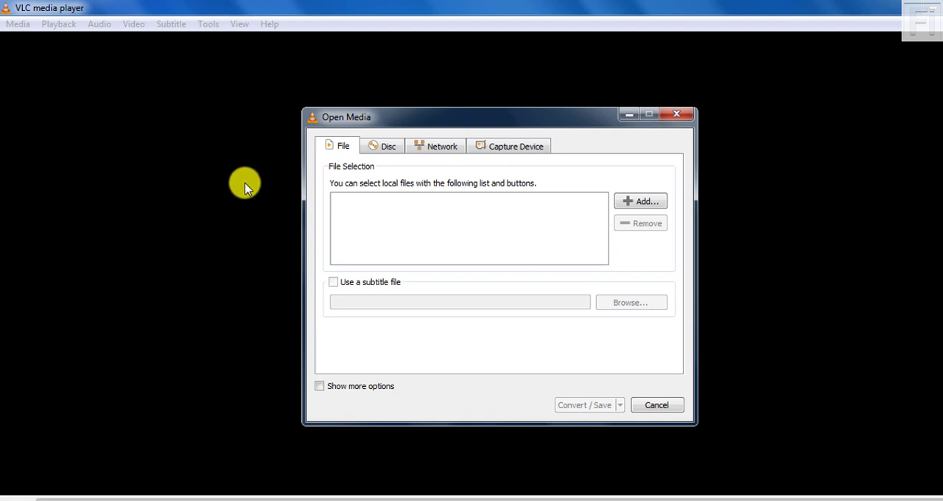
pyautogui.moveTo(654, 259)
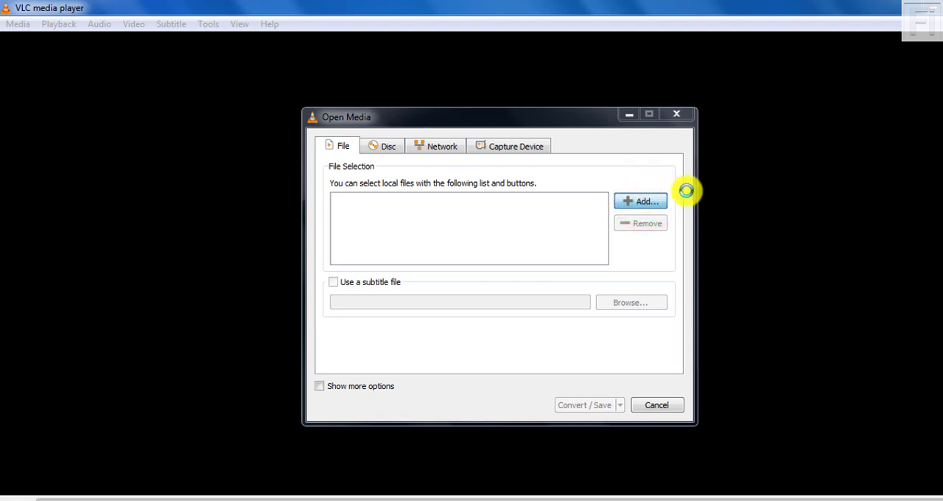
pyautogui.click(640, 200)
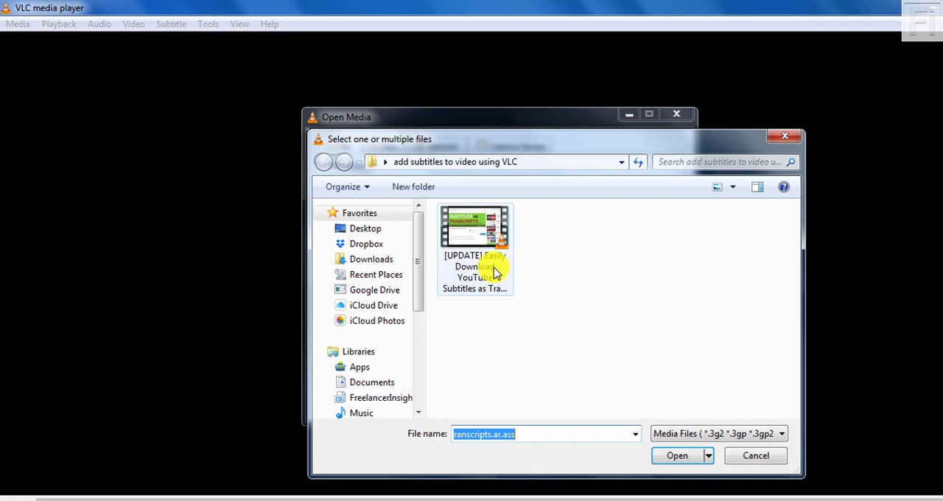
pyautogui.moveTo(659, 259)
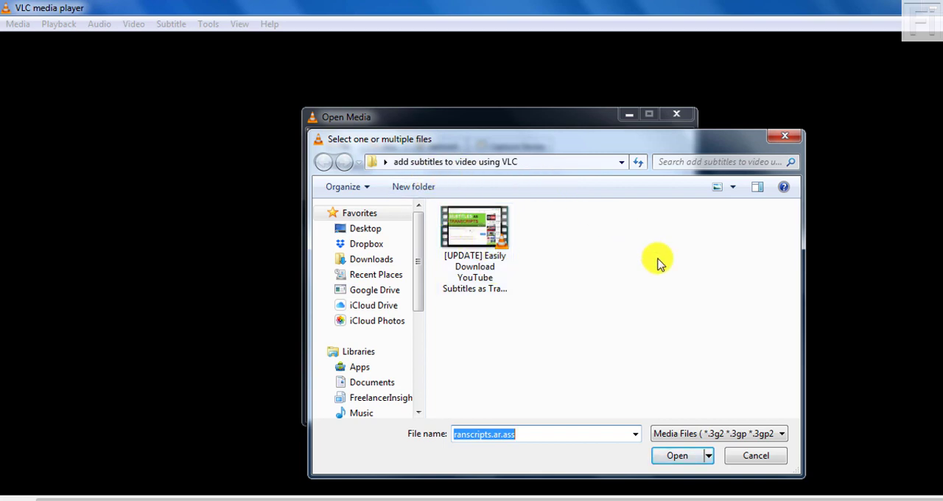
pyautogui.click(475, 229)
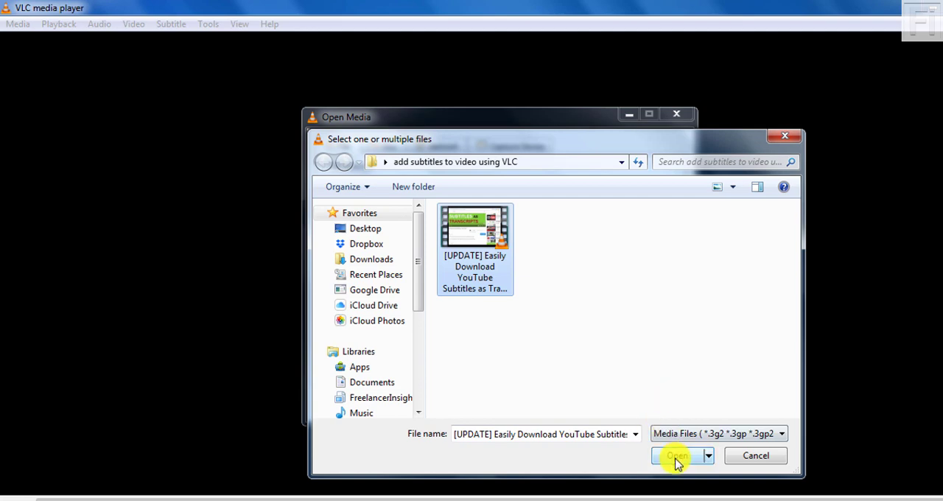
pyautogui.click(676, 455)
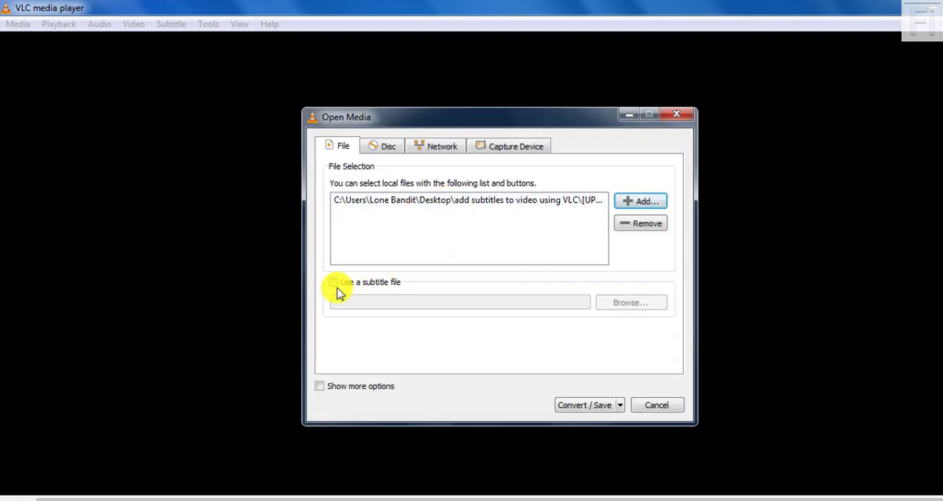
# Attach 'Easily Download YouTube Subtitles as Transcripts.ar.ass' as the video's subtitle file
pyautogui.click(333, 281)
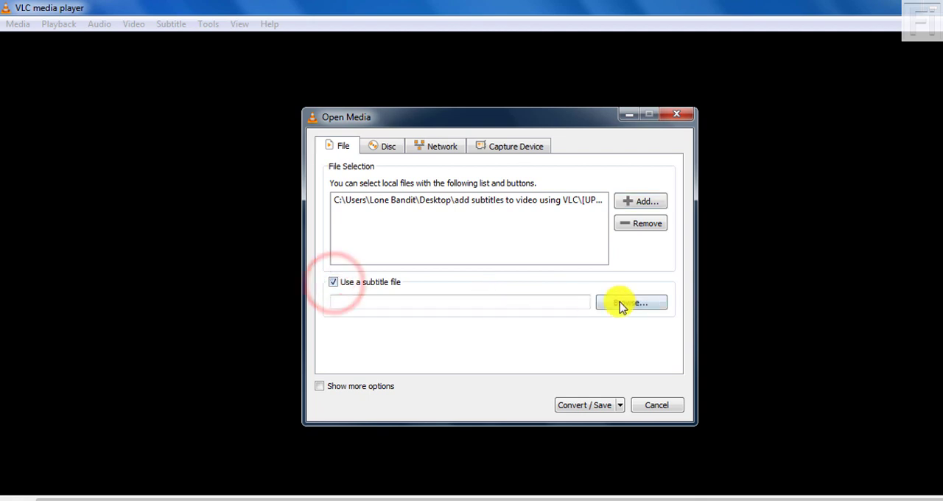
pyautogui.click(631, 303)
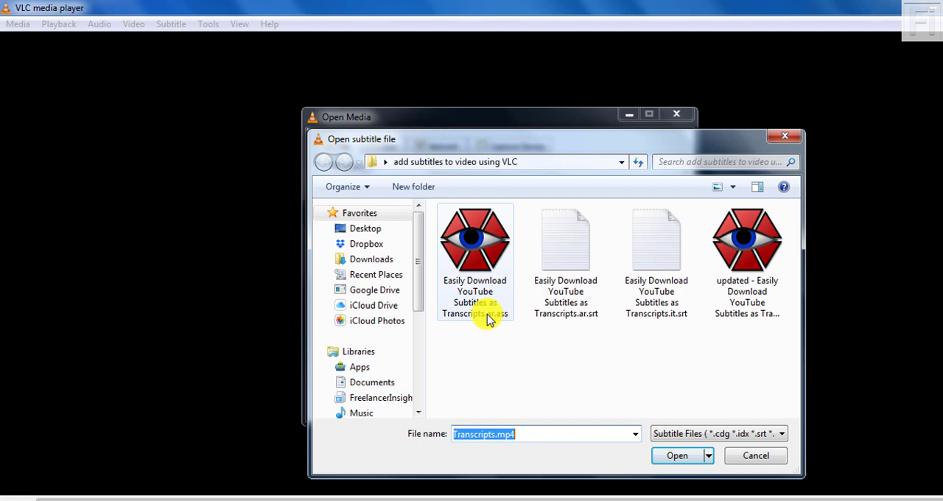
pyautogui.click(475, 262)
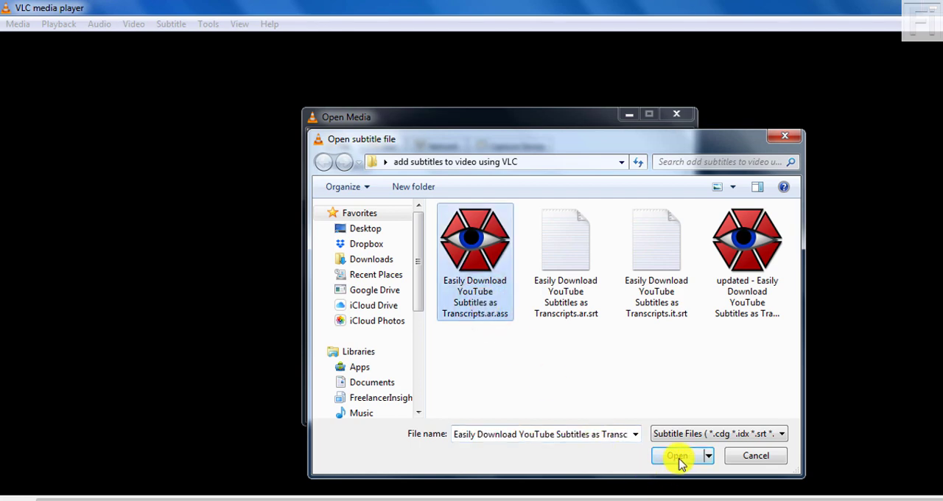
pyautogui.click(676, 455)
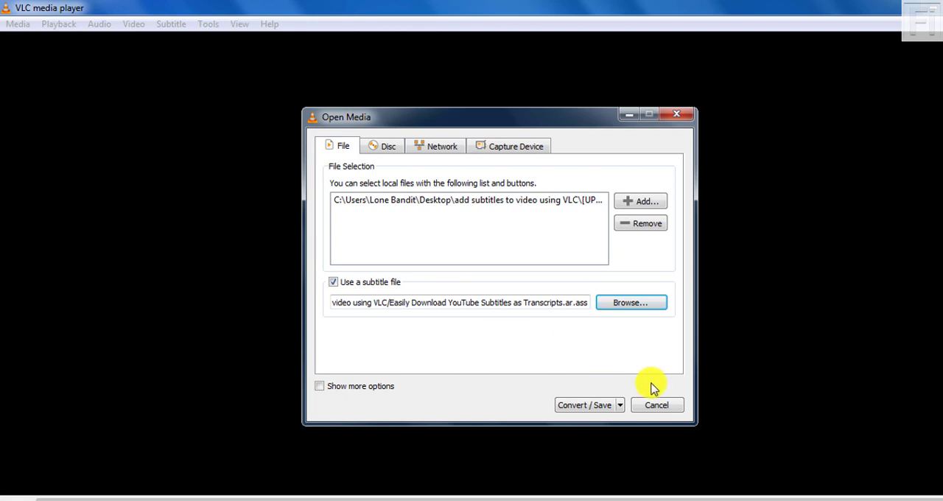
pyautogui.click(619, 405)
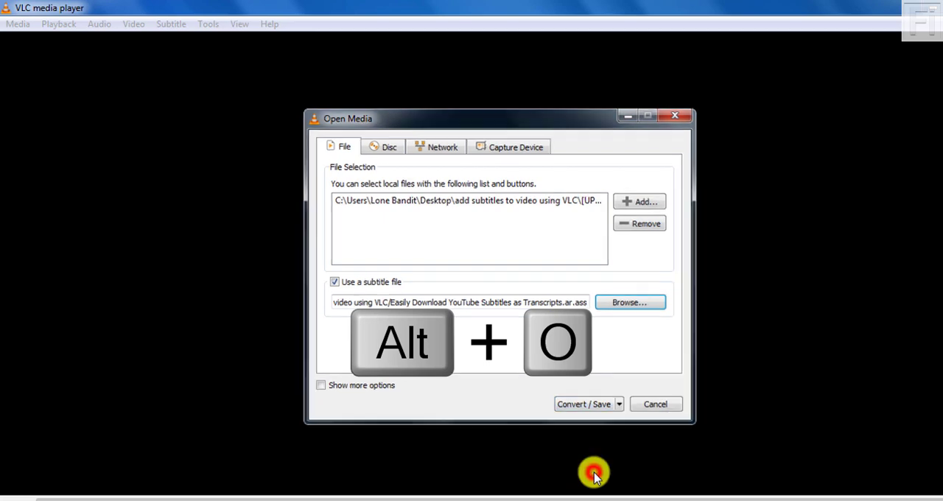
# Keep the Video - H.264 + MP3 (MP4) profile and open its editing settings
pyautogui.click(583, 403)
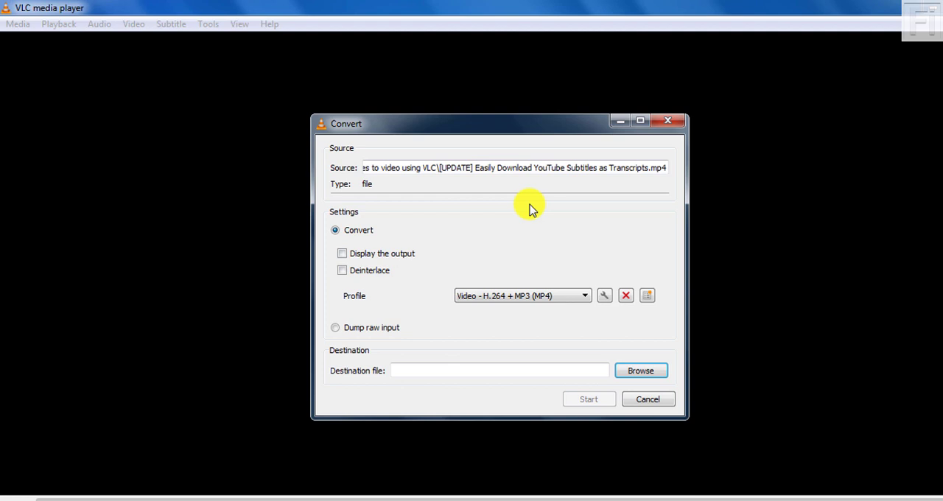
pyautogui.moveTo(451, 302)
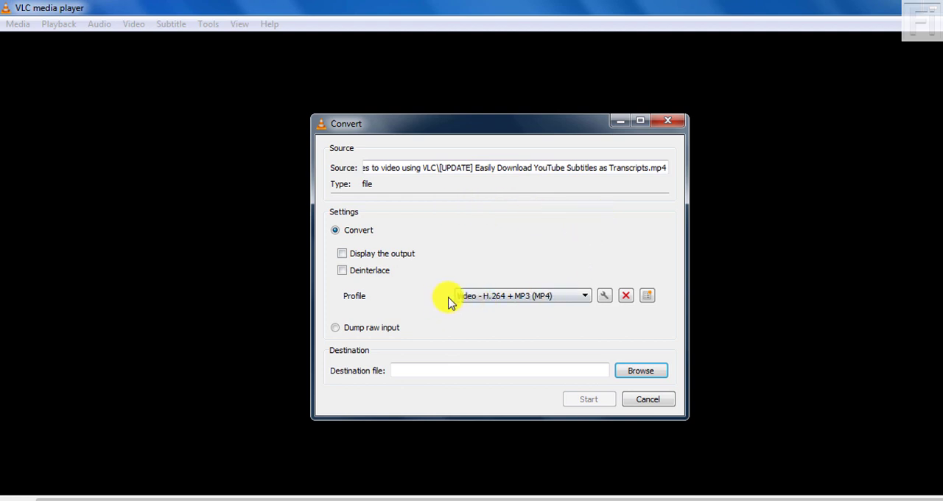
pyautogui.click(521, 295)
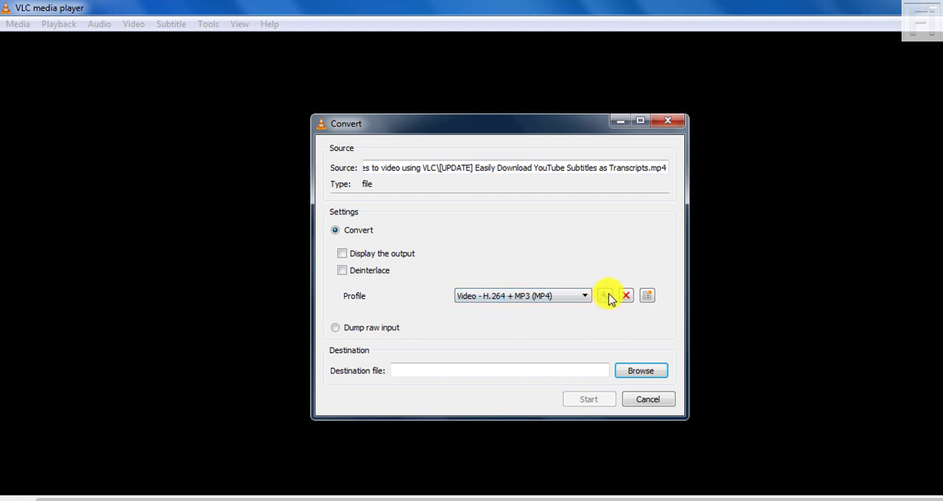
pyautogui.click(604, 295)
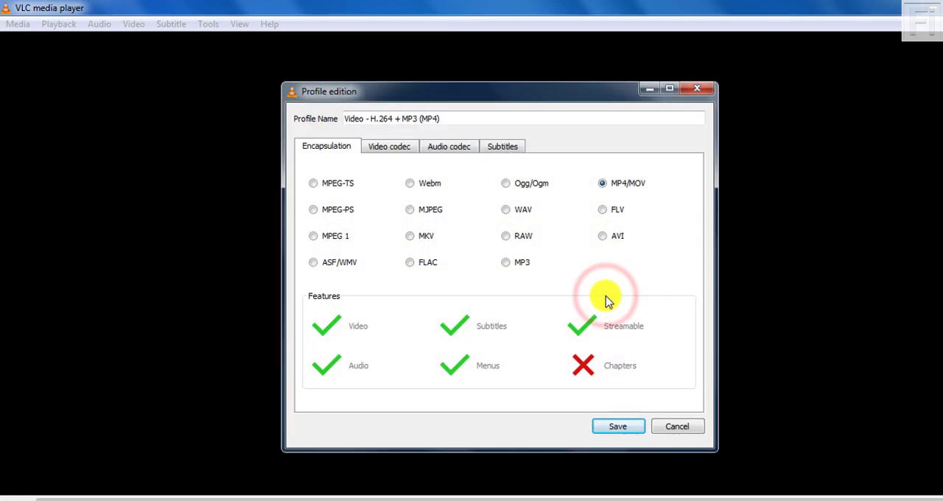
# Save the H.264 + MP3 (MP4) profile with 'Overlay subtitles on the video' enabled
pyautogui.click(502, 146)
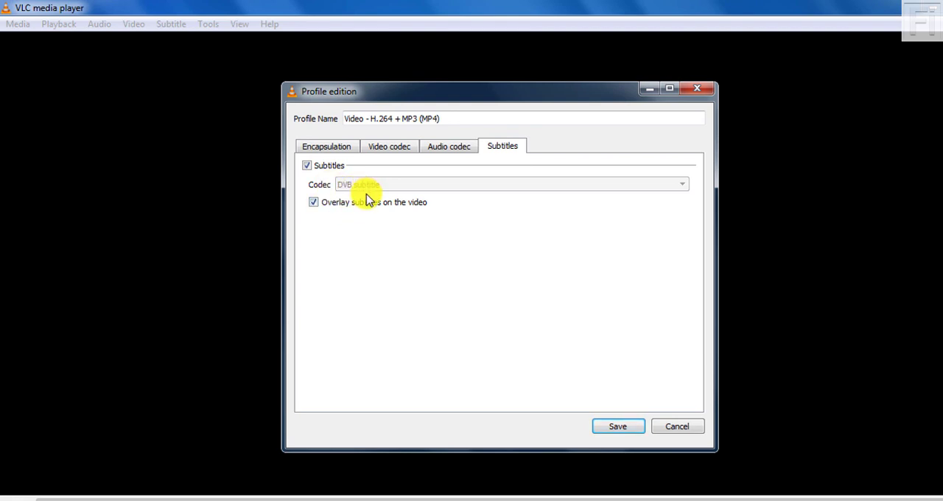
pyautogui.moveTo(604, 306)
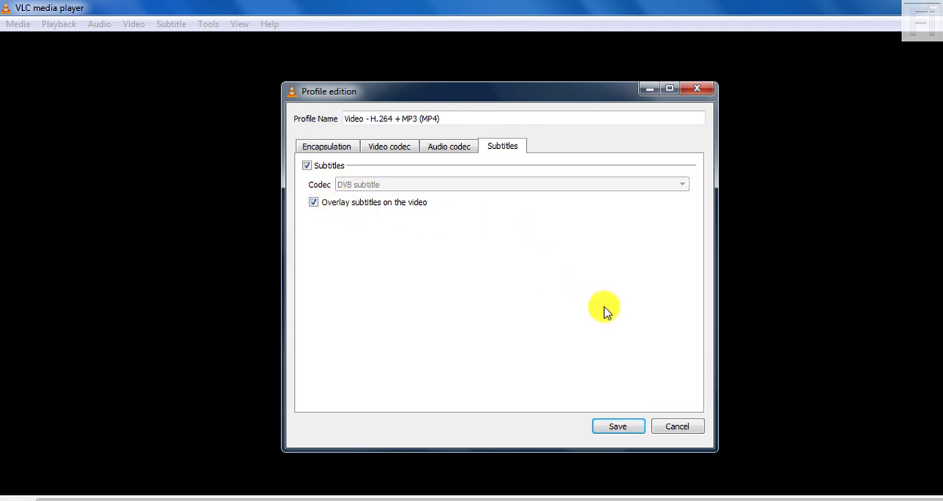
pyautogui.click(617, 425)
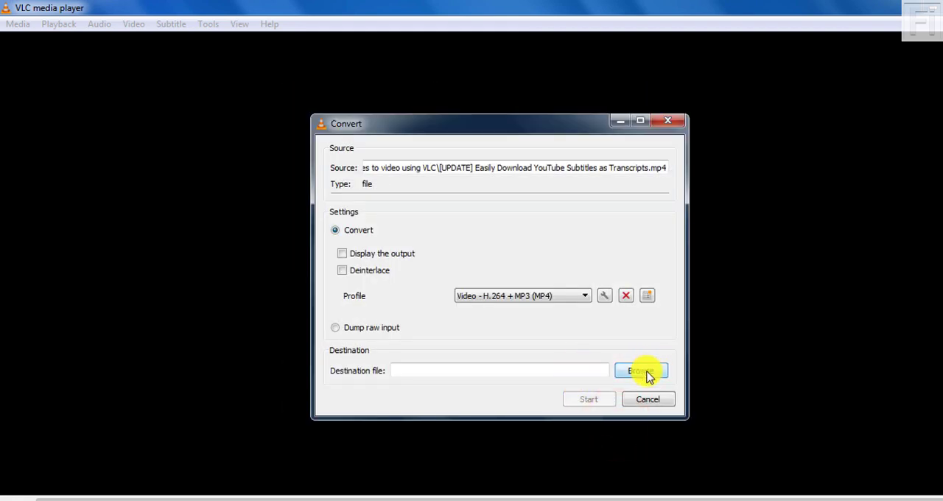
# Set the destination to 'Easily Download YouTube Subtitles as Transcripts - Arabic' as an MP4
pyautogui.click(640, 370)
pyautogui.write('Easily Download YouTube Subtitles as Transcripts -')
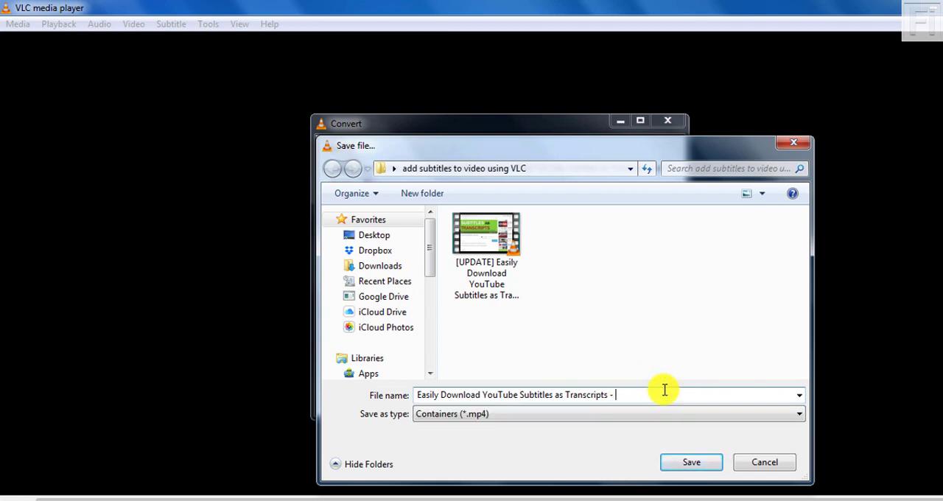
pyautogui.write('Arabic')
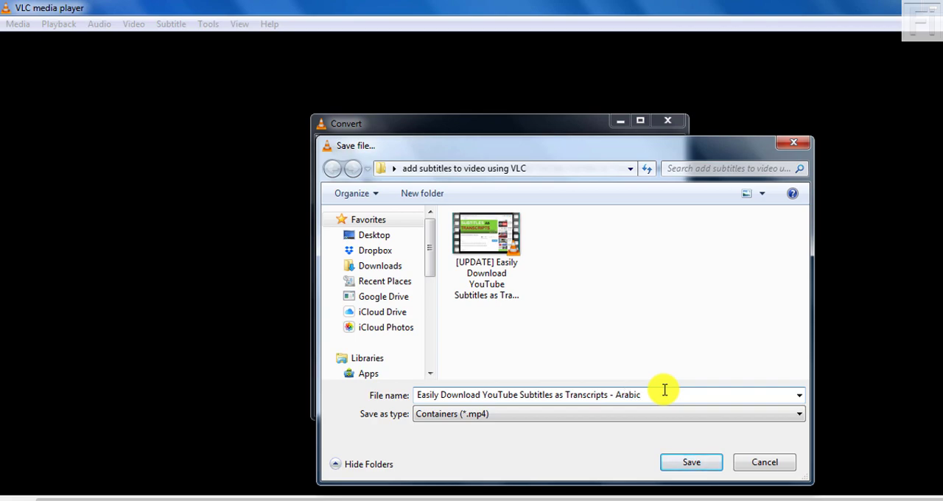
pyautogui.click(690, 462)
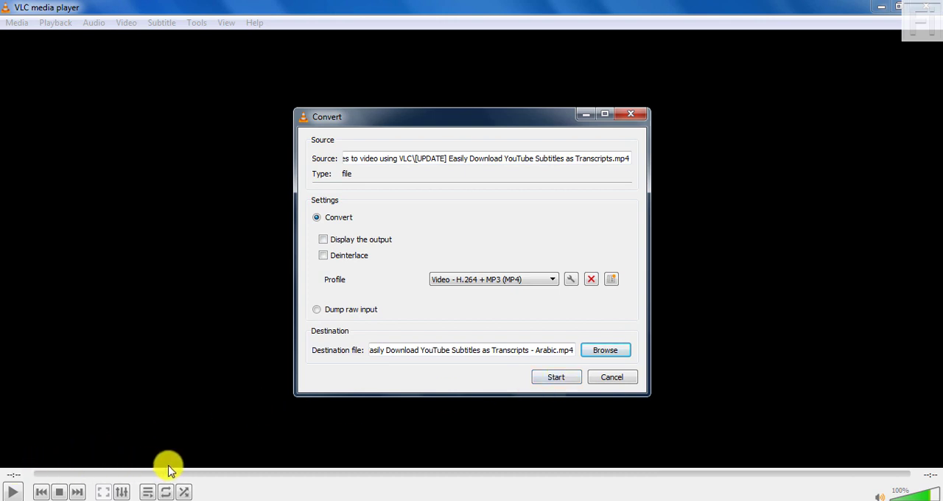
pyautogui.moveTo(667, 438)
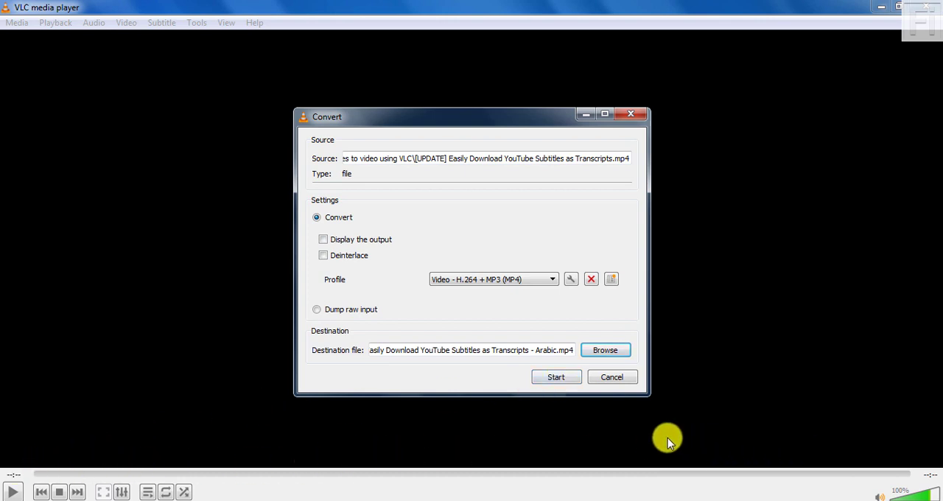
pyautogui.moveTo(486, 380)
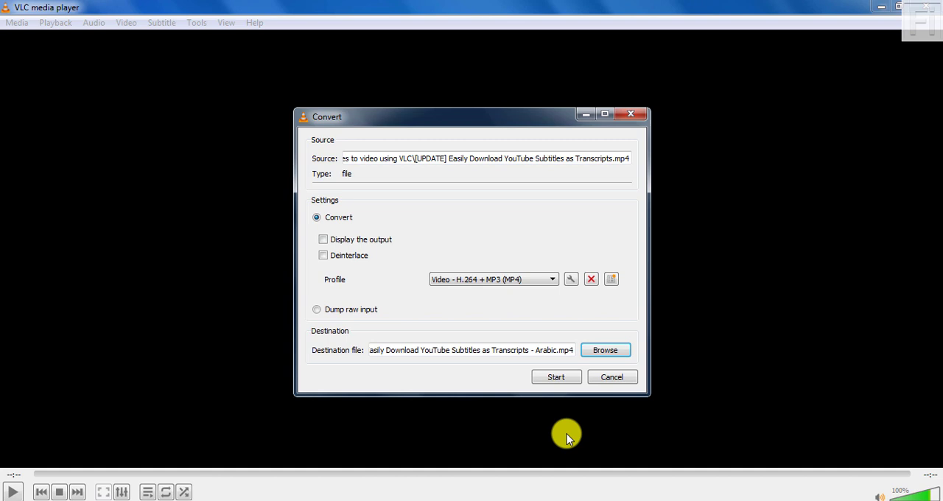
pyautogui.moveTo(484, 425)
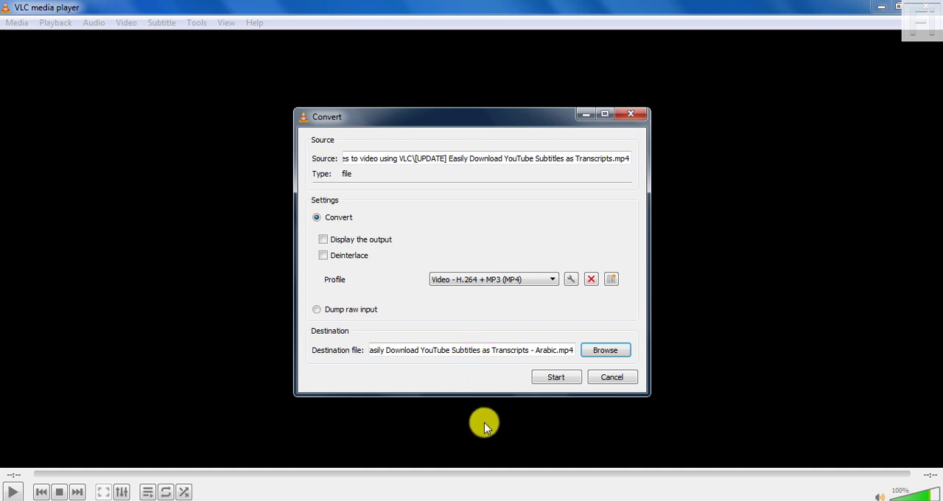
pyautogui.moveTo(350, 446)
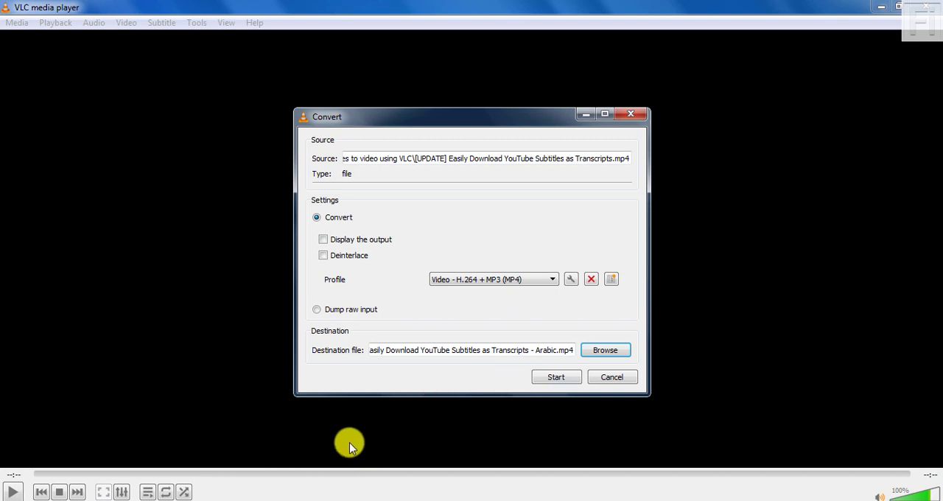
pyautogui.moveTo(455, 418)
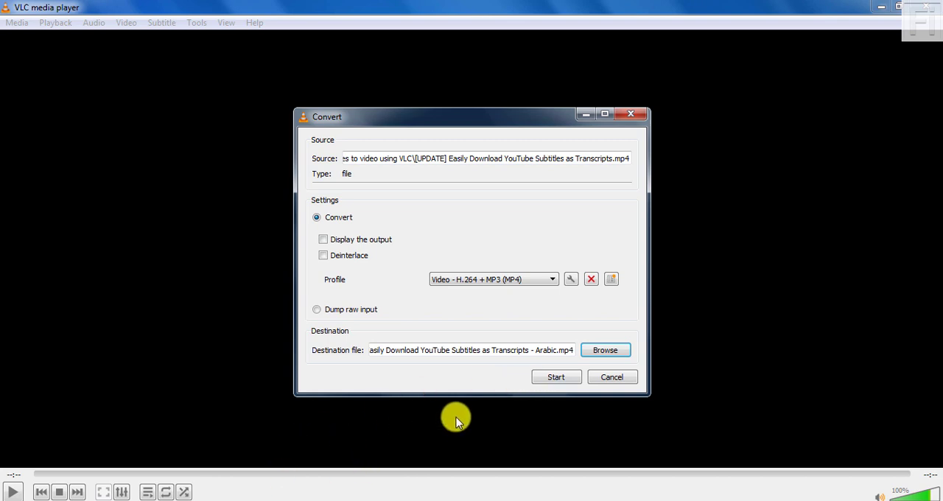
pyautogui.moveTo(464, 396)
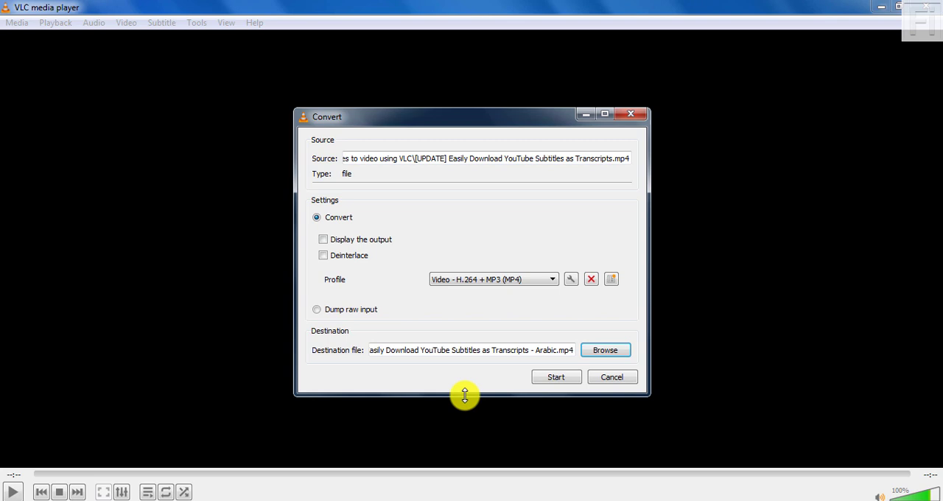
pyautogui.moveTo(551, 420)
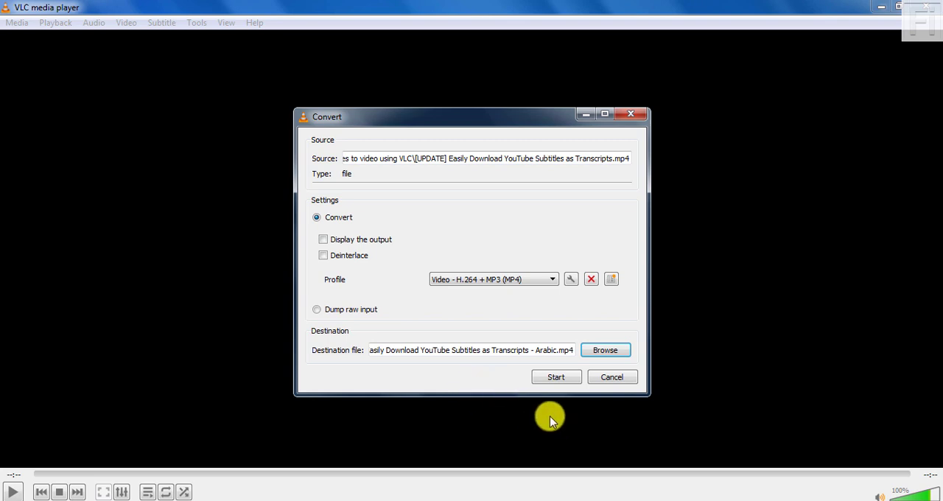
# Start converting the video into the Arabic-named MP4 with burned-in subtitles
pyautogui.click(556, 376)
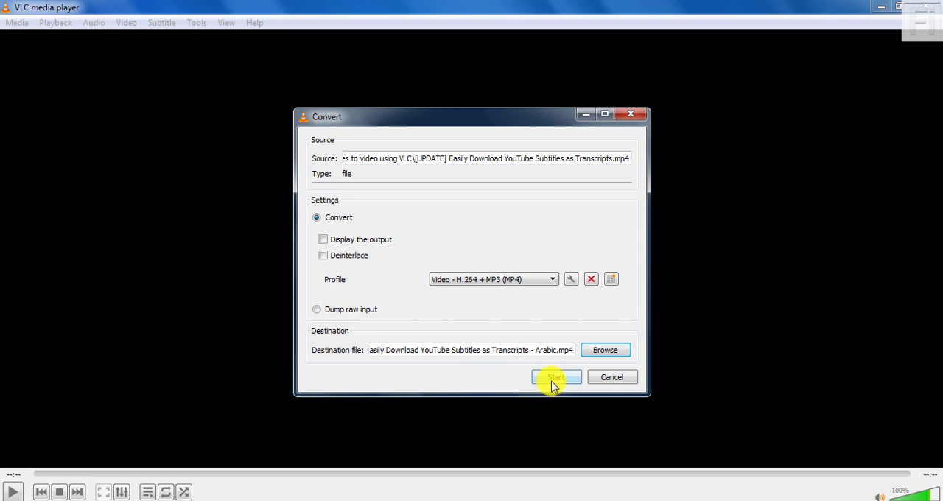
pyautogui.click(556, 377)
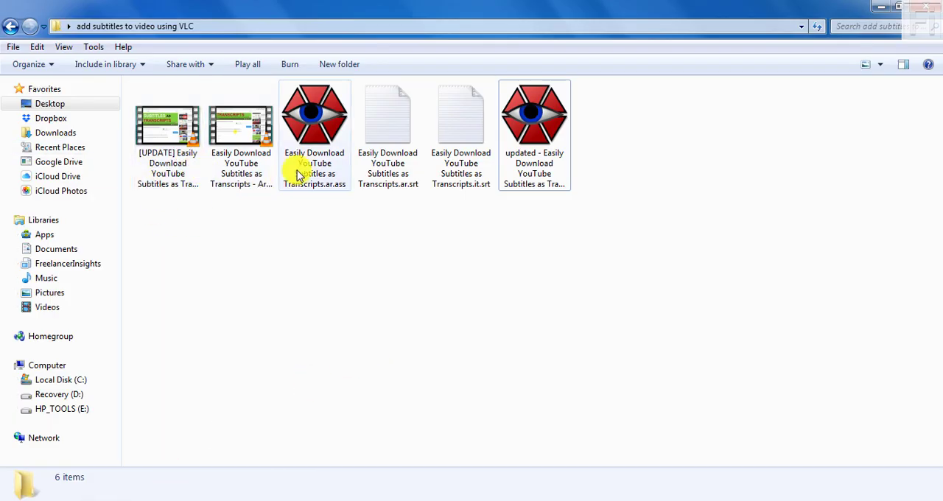
pyautogui.click(167, 132)
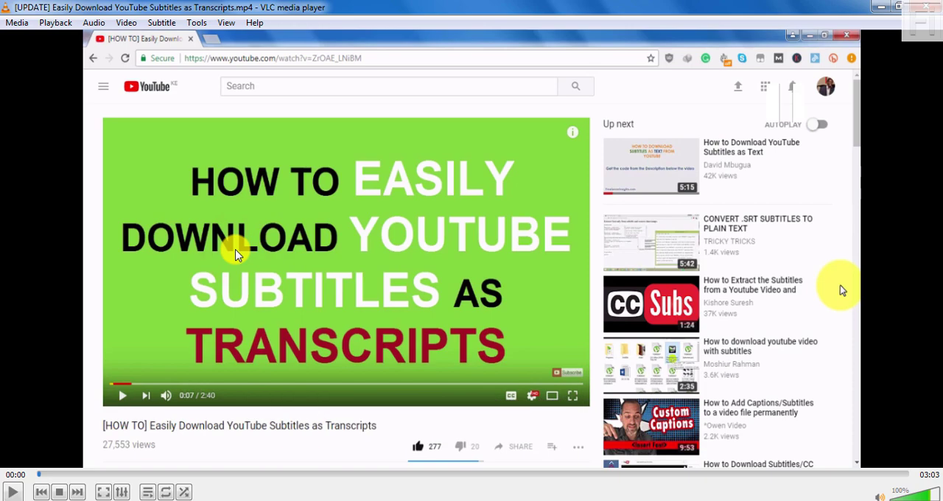
pyautogui.rightClick(235, 254)
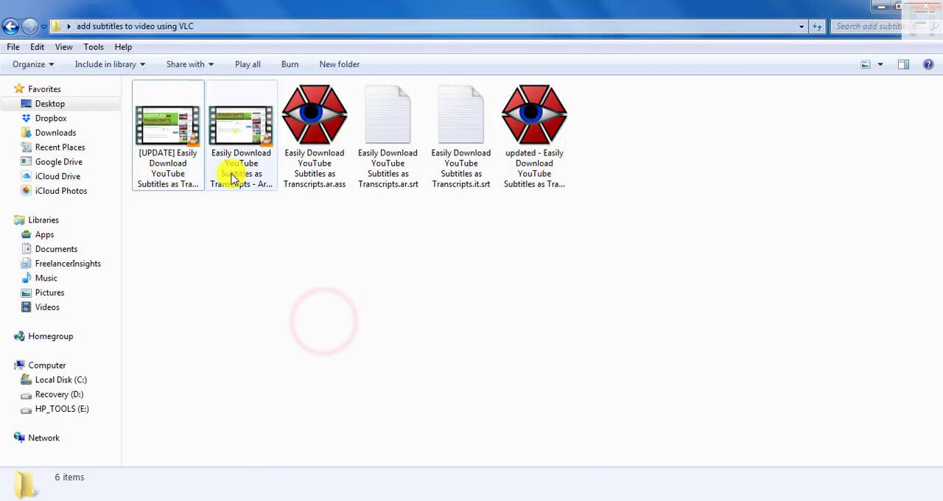
# Play the '- Arabic' MP4 from Explorer in VLC to view the burned-in subtitles
pyautogui.doubleClick(241, 118)
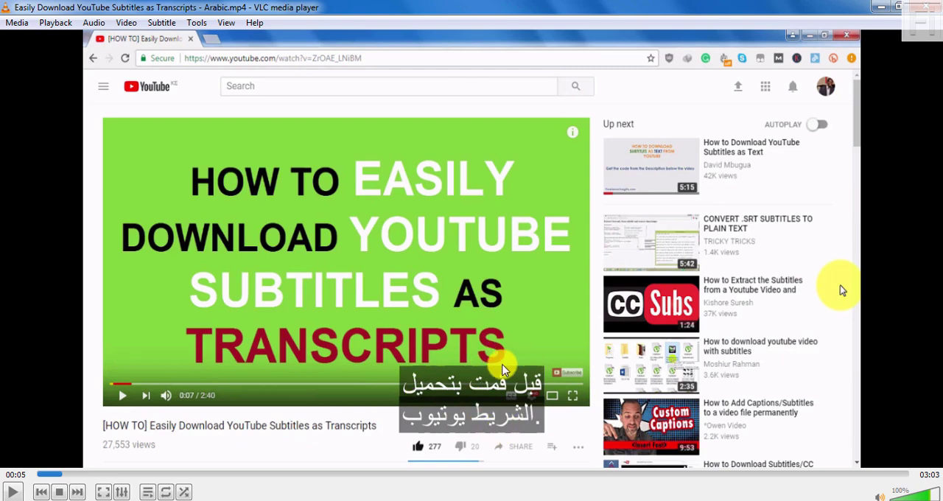
pyautogui.moveTo(581, 433)
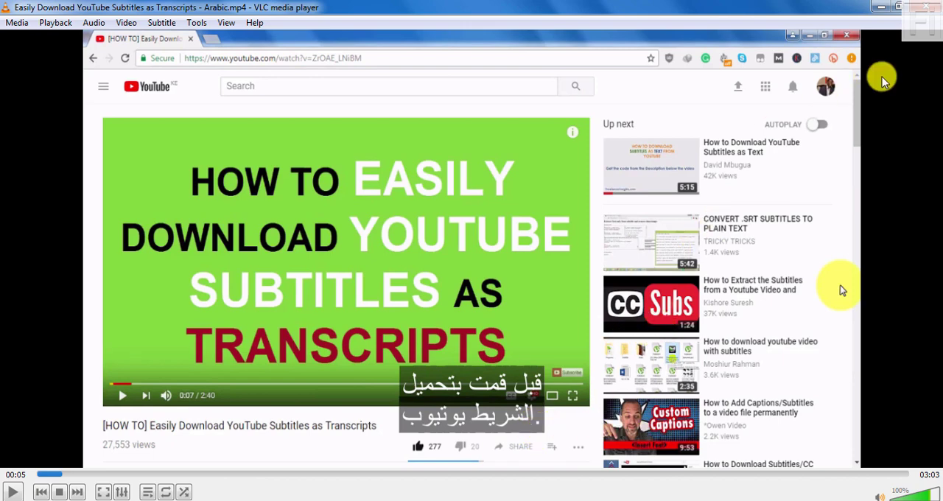
pyautogui.moveTo(882, 12)
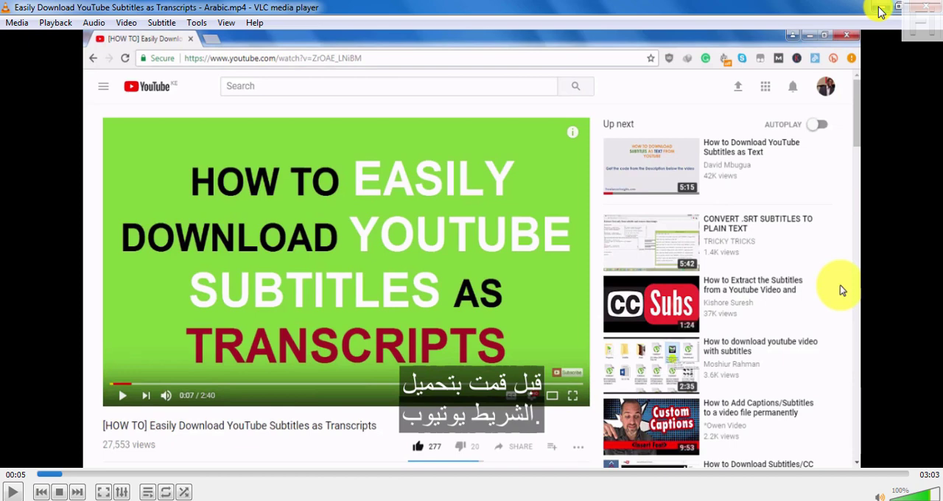
pyautogui.moveTo(533, 340)
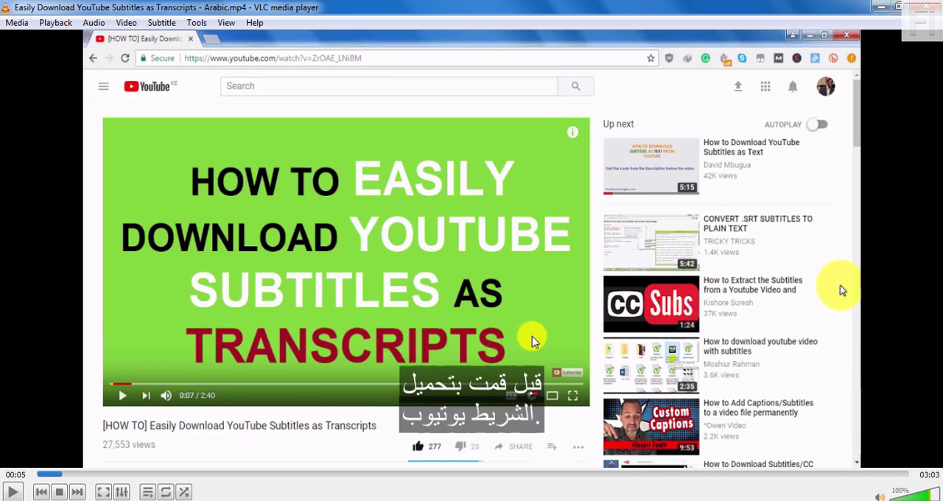
pyautogui.moveTo(460, 320)
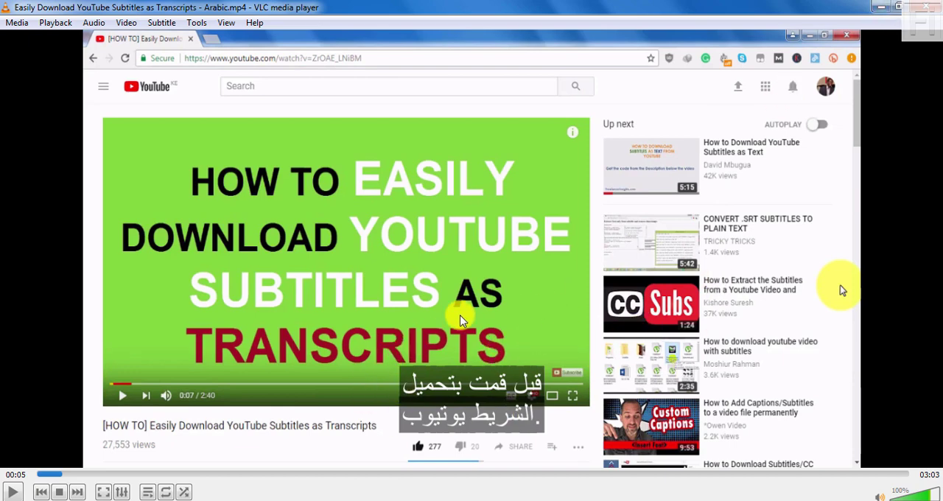
pyautogui.moveTo(522, 420)
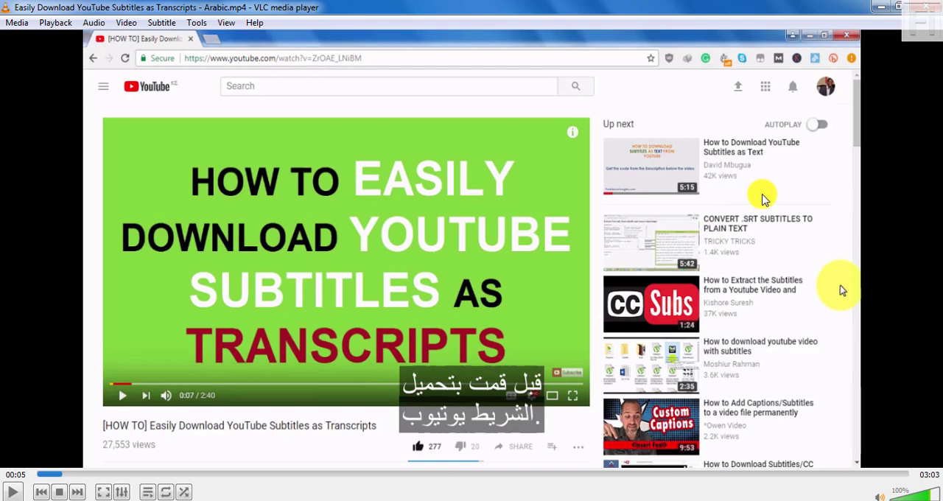
pyautogui.moveTo(530, 366)
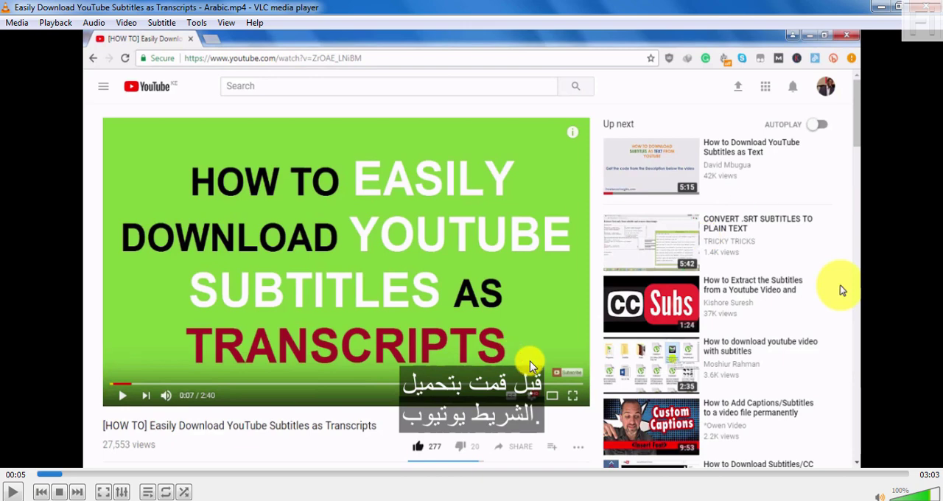
pyautogui.moveTo(876, 11)
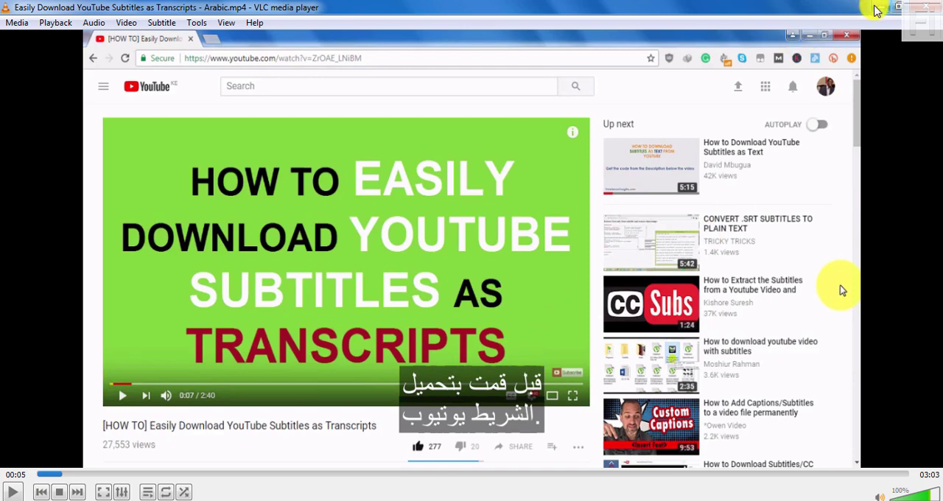